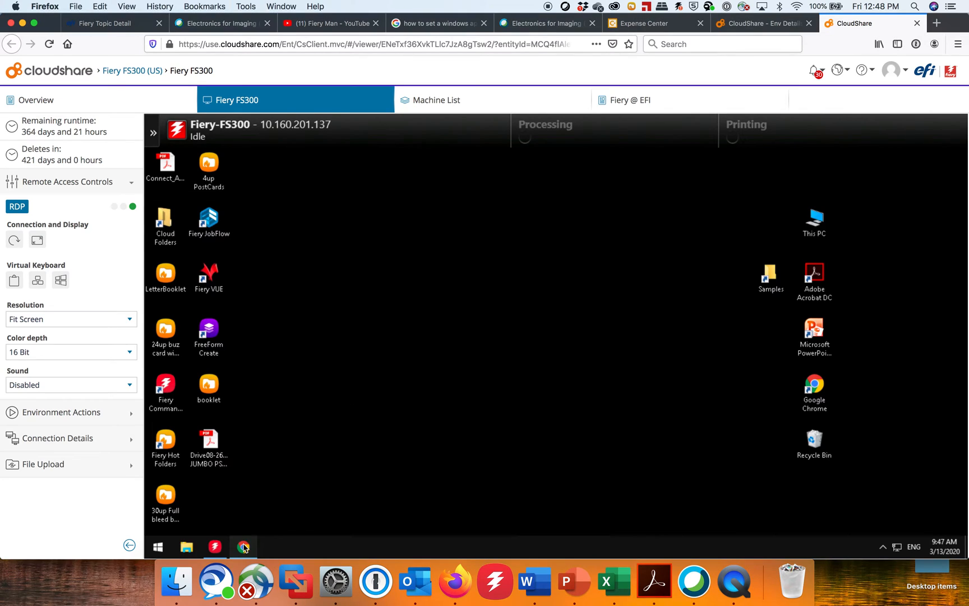
mouse_move(315, 460)
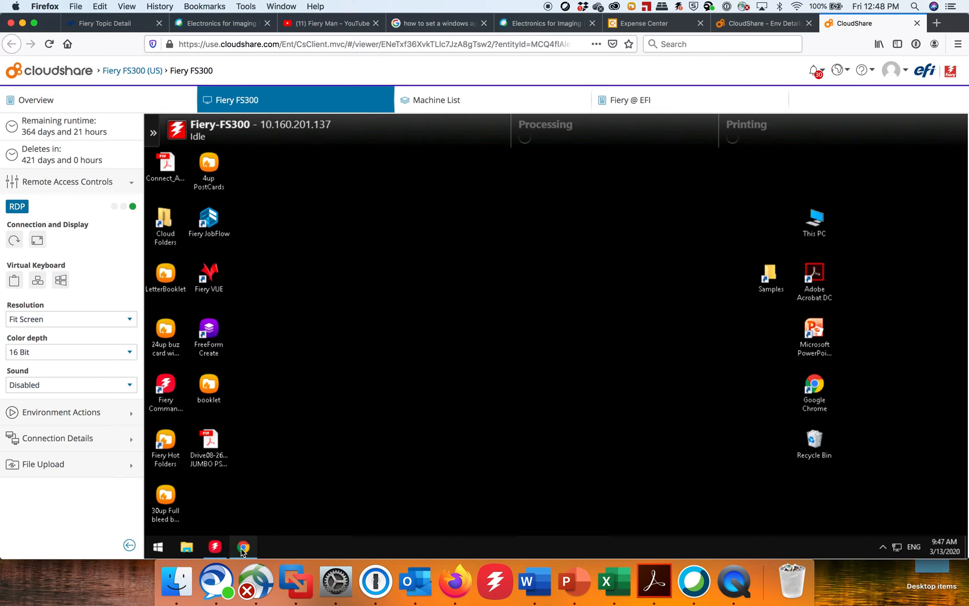
Step: Open the Fiery server 10.160.201.137 in Chrome, proceeding past the certificate warning
click(242, 545)
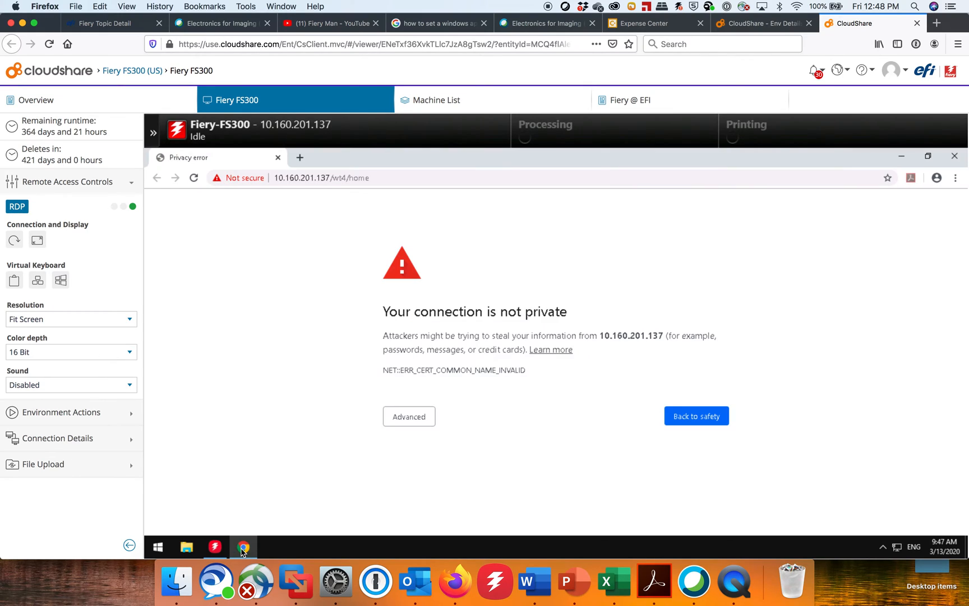
mouse_move(531, 428)
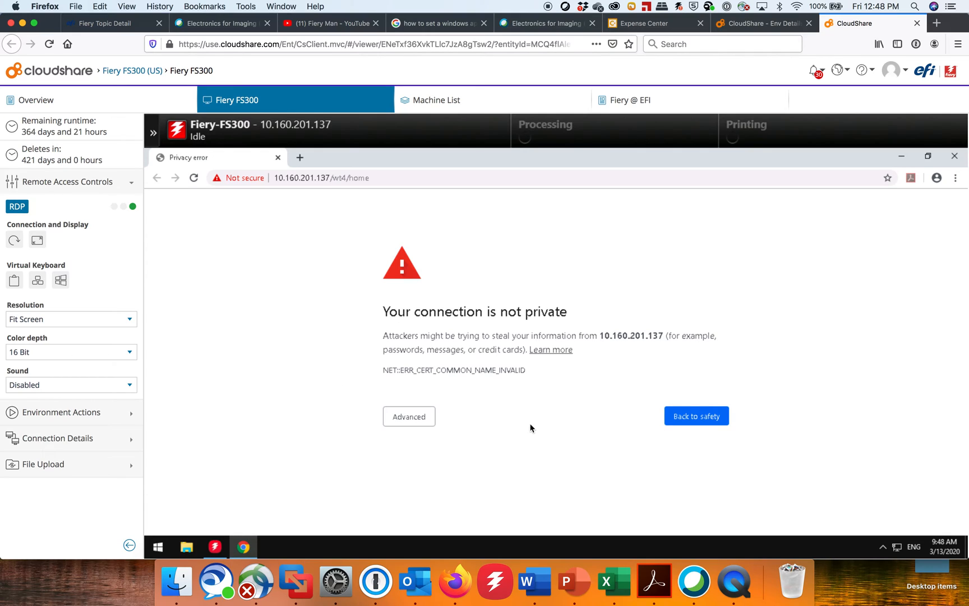
click(408, 416)
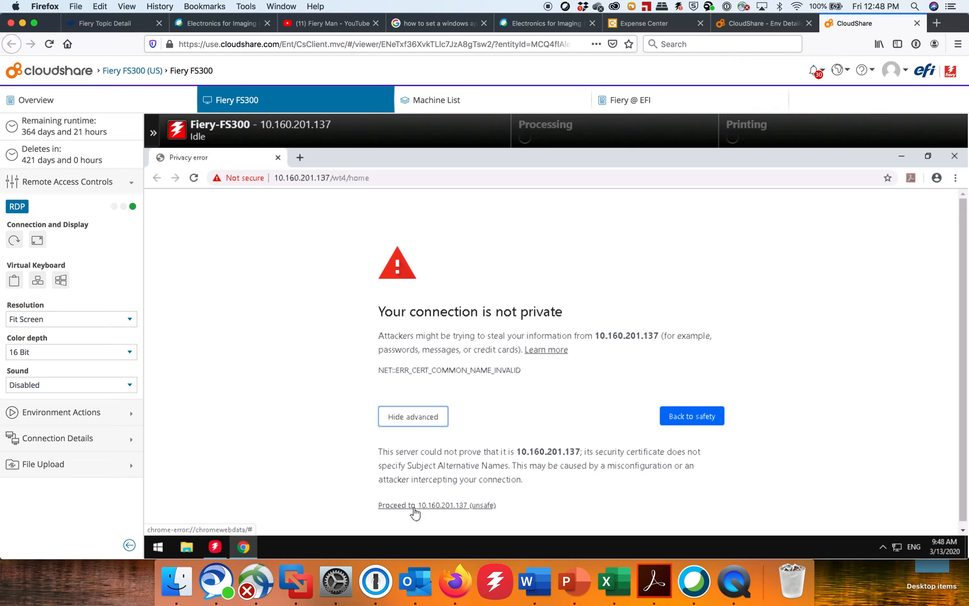
click(422, 506)
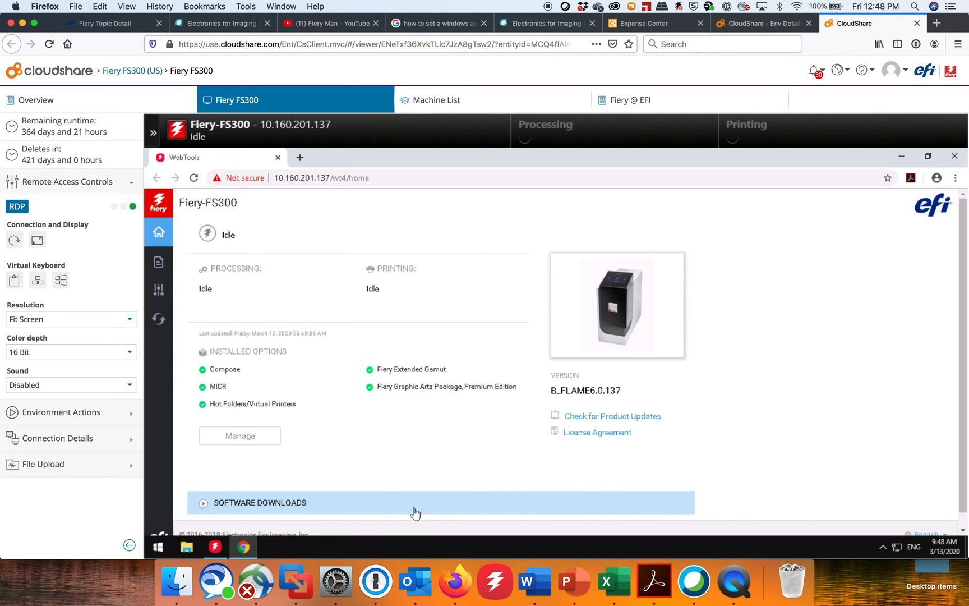
Step: Scroll the Fiery-FS300 home page to see its installed options and version B_FLAME6.0.137
scroll(down, 3)
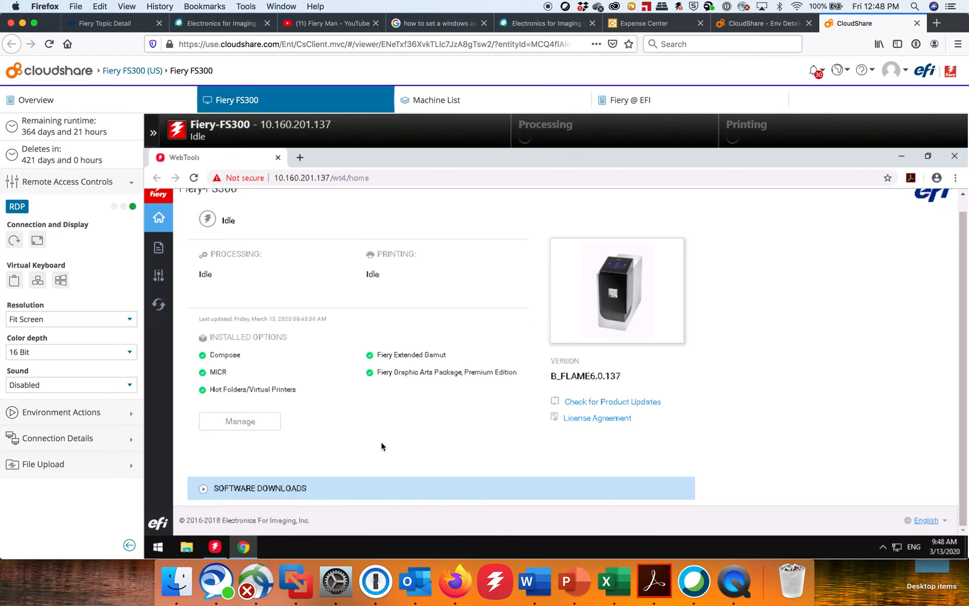
mouse_move(159, 304)
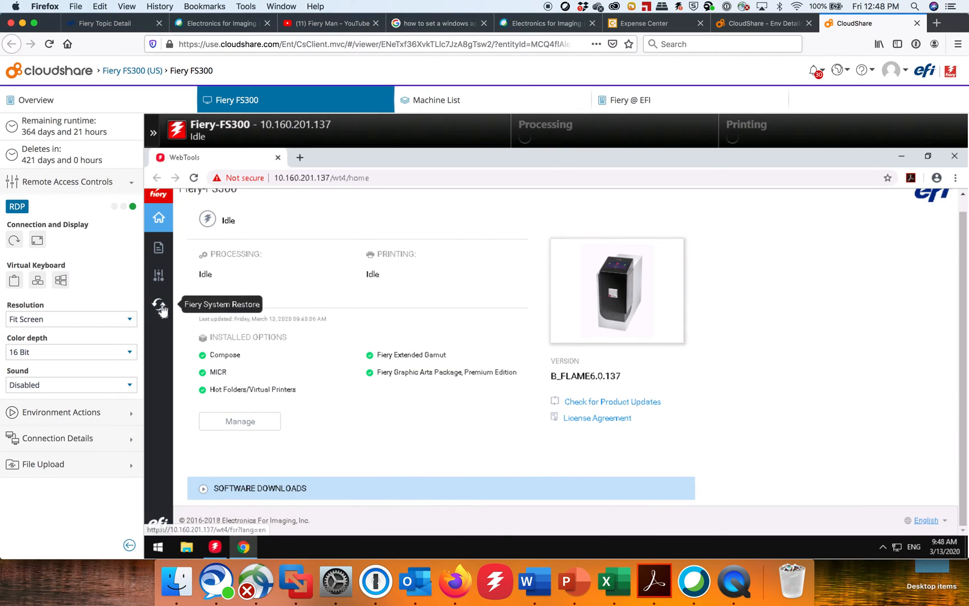
mouse_move(158, 315)
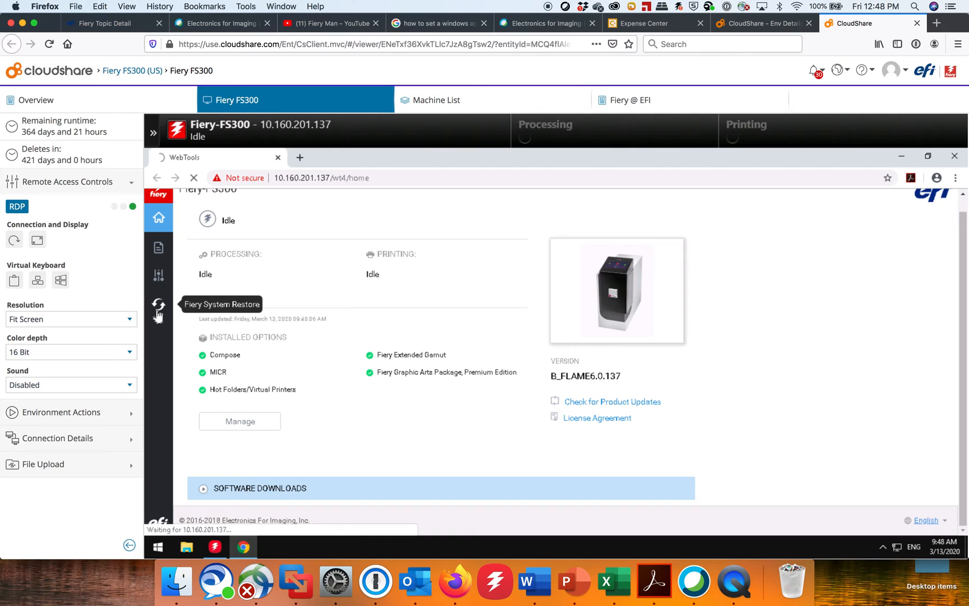
Step: Open Fiery System Restore's Schedule Backup and log in as admin
click(159, 313)
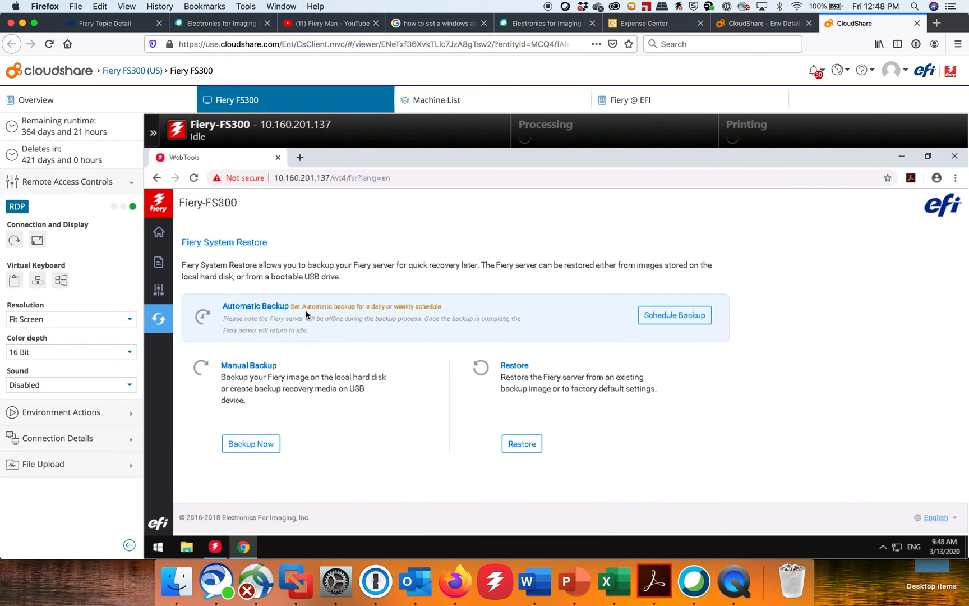
mouse_move(682, 321)
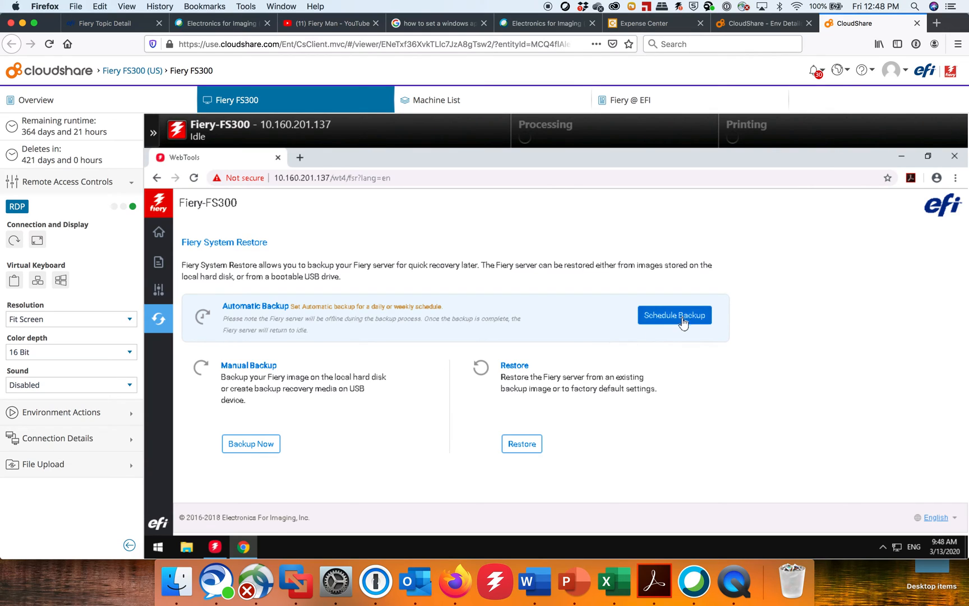
click(675, 315)
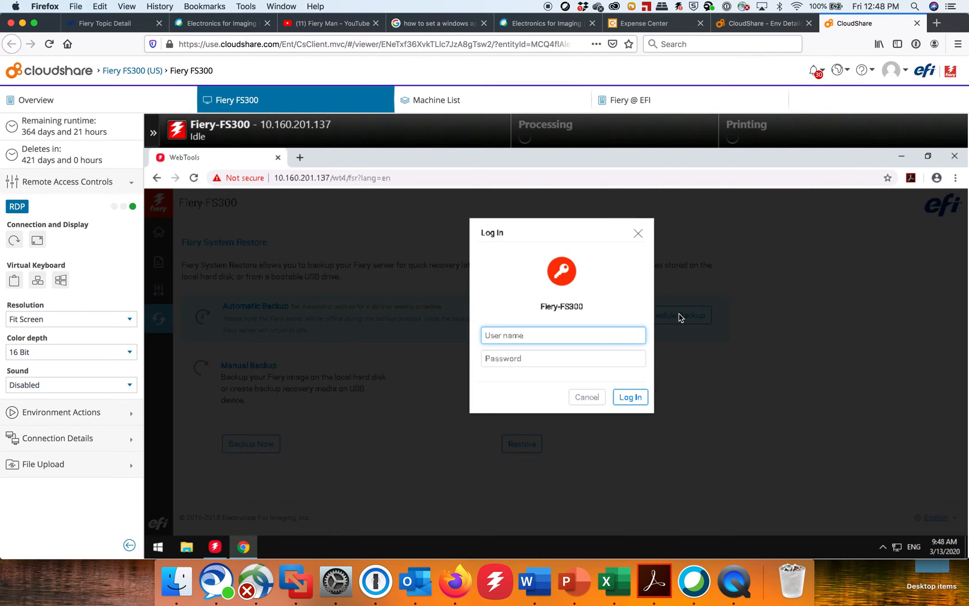
text(admin)
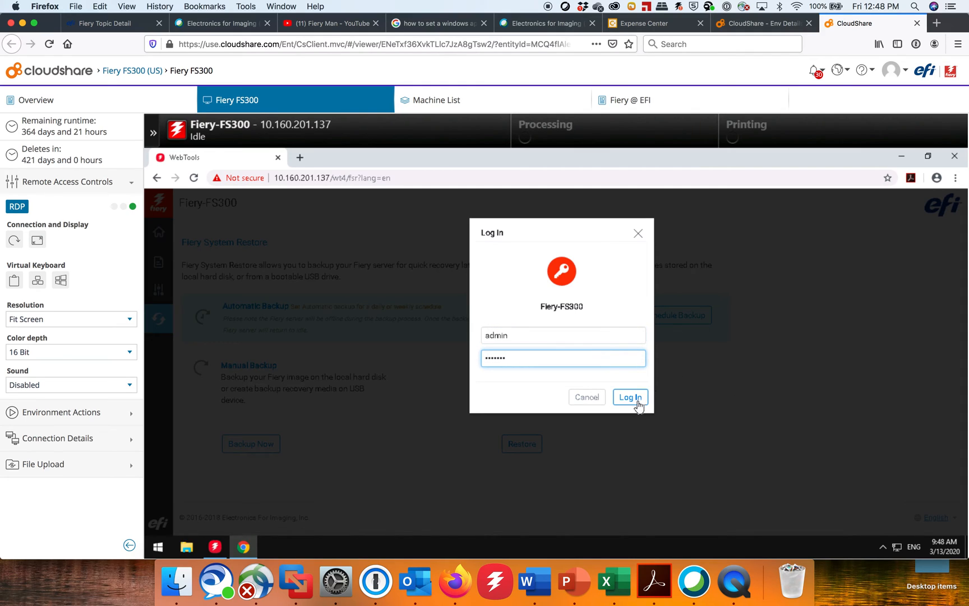
click(630, 397)
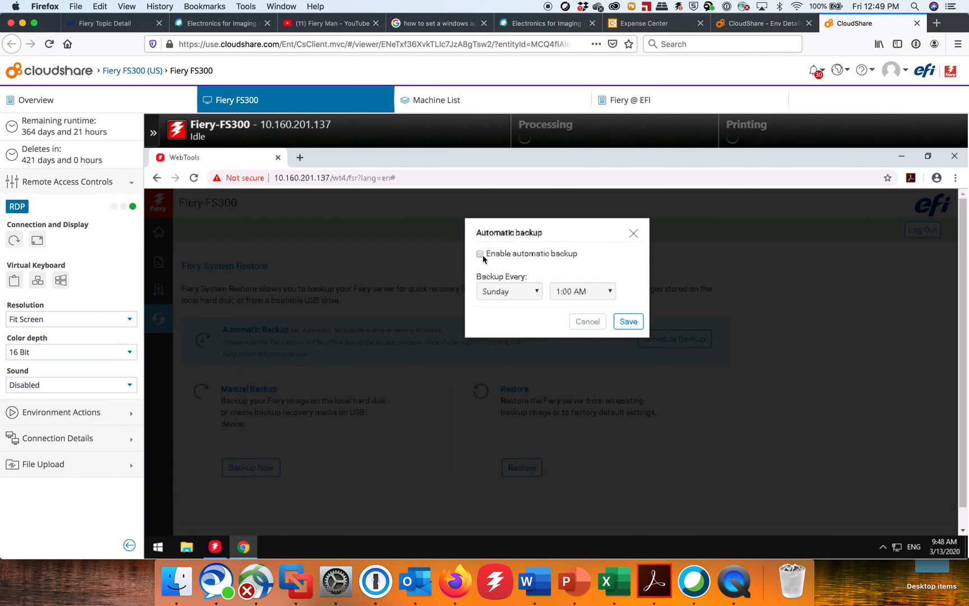
Step: Enable automatic backup every Monday at 2:00 AM and save it
click(480, 254)
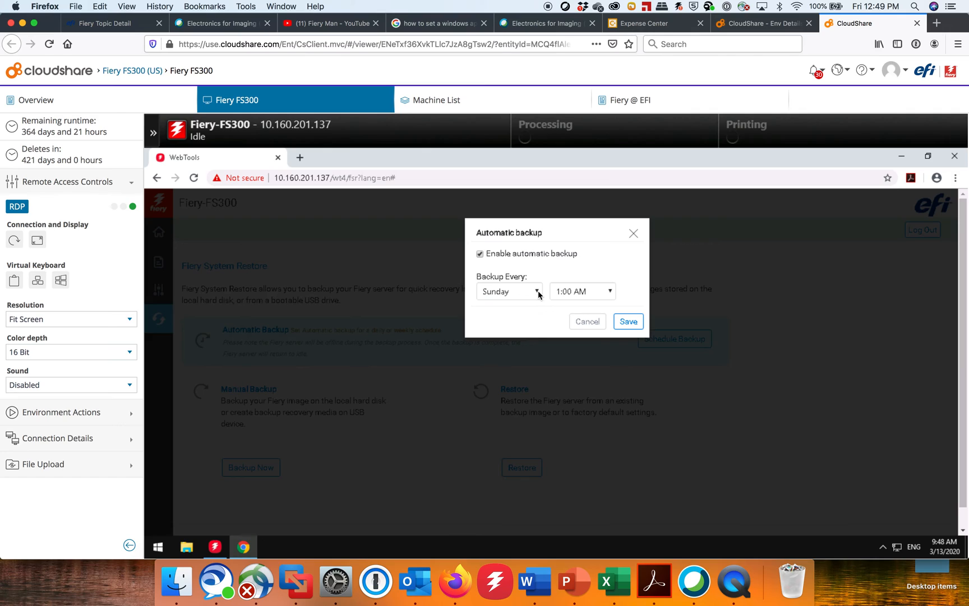
click(535, 291)
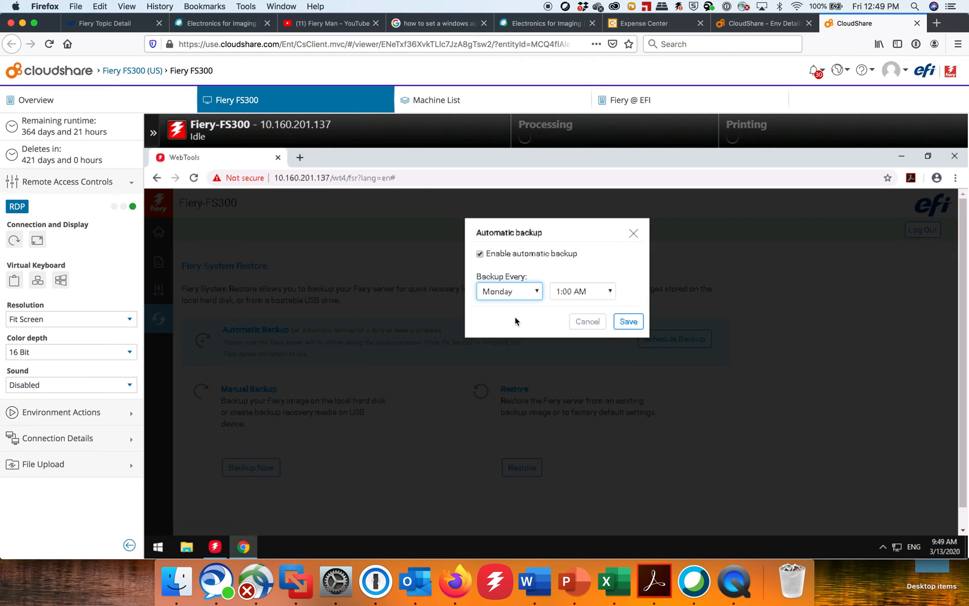
click(608, 291)
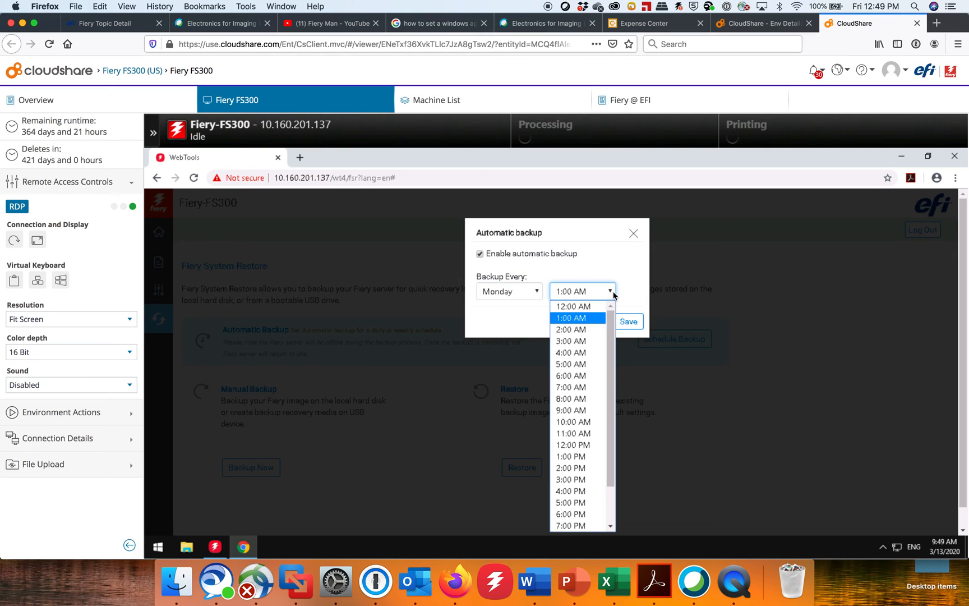
click(571, 330)
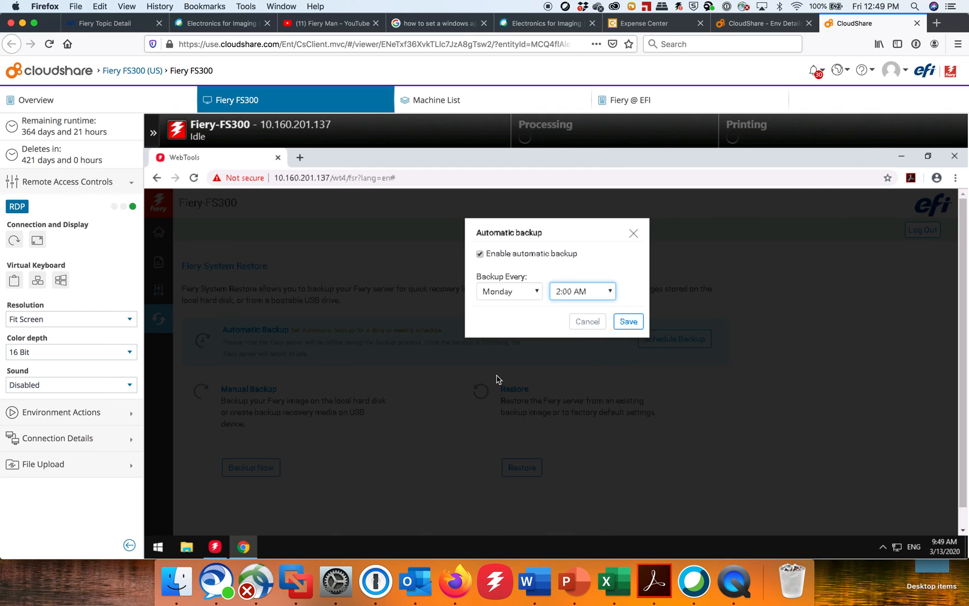
mouse_move(495, 380)
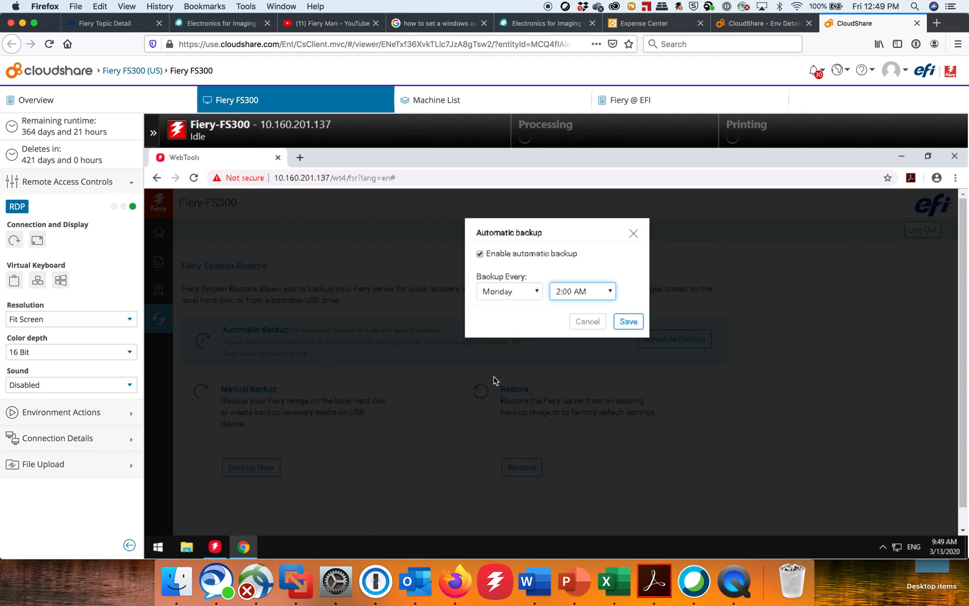
mouse_move(621, 338)
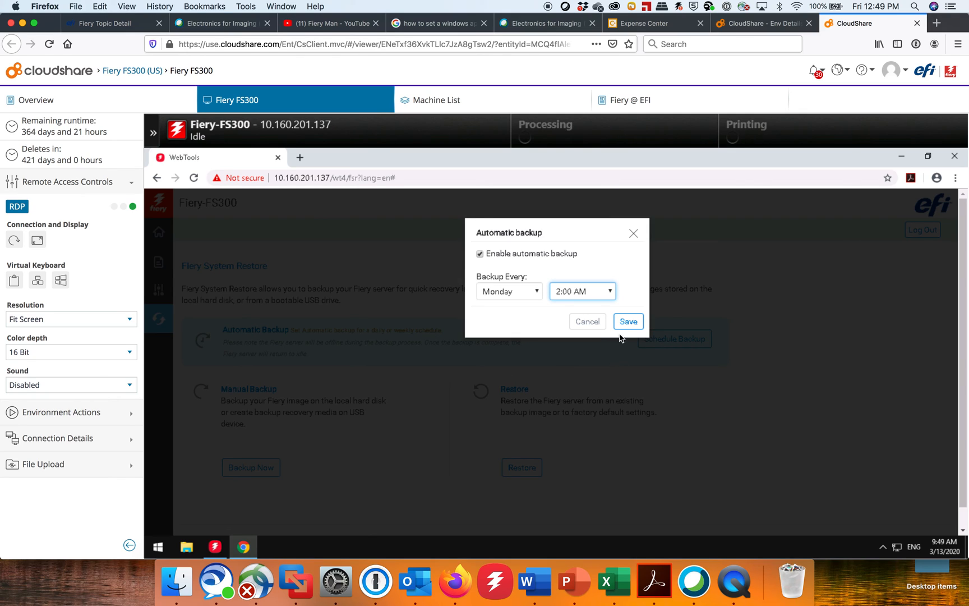
click(628, 321)
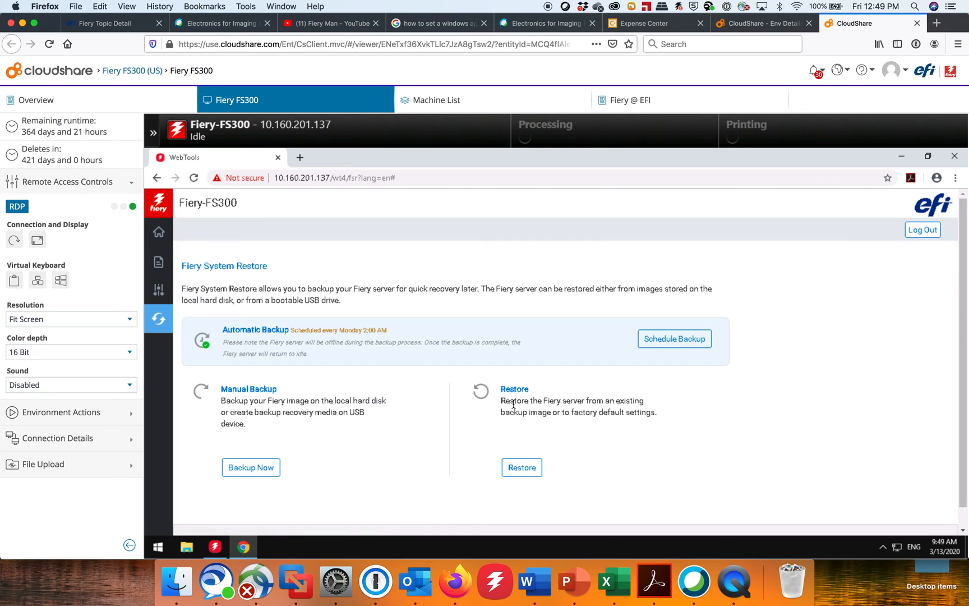
mouse_move(261, 340)
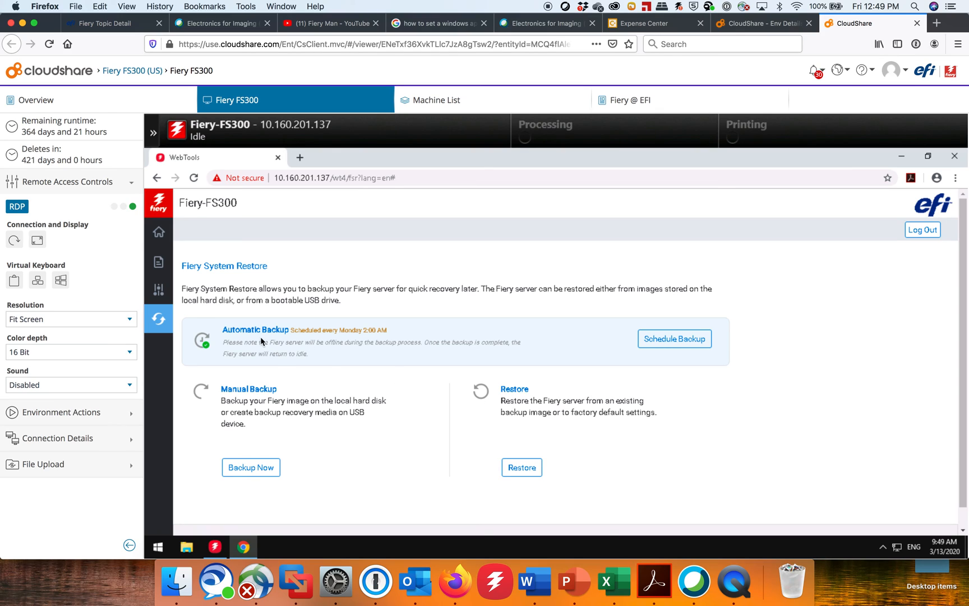
mouse_move(216, 364)
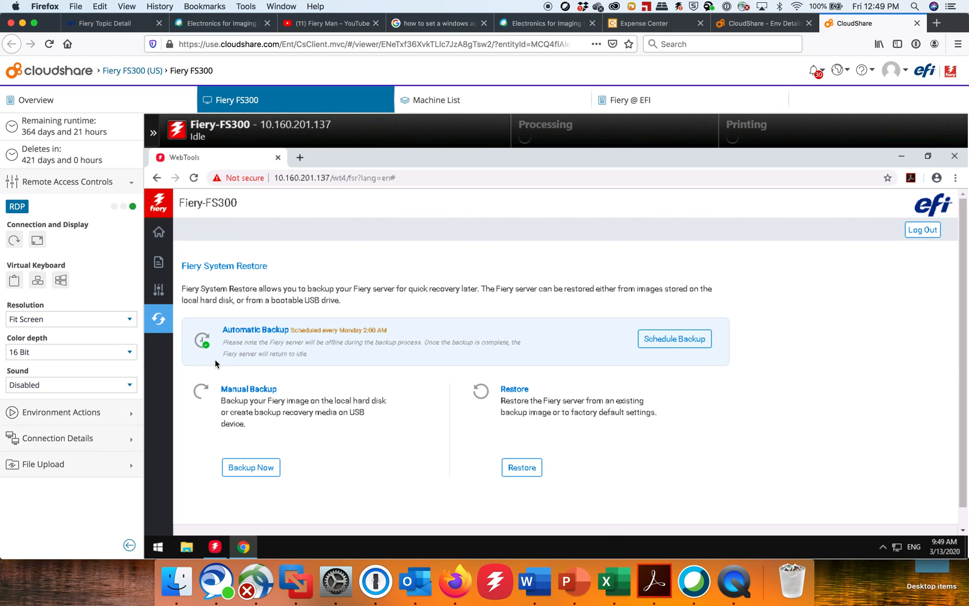
mouse_move(296, 380)
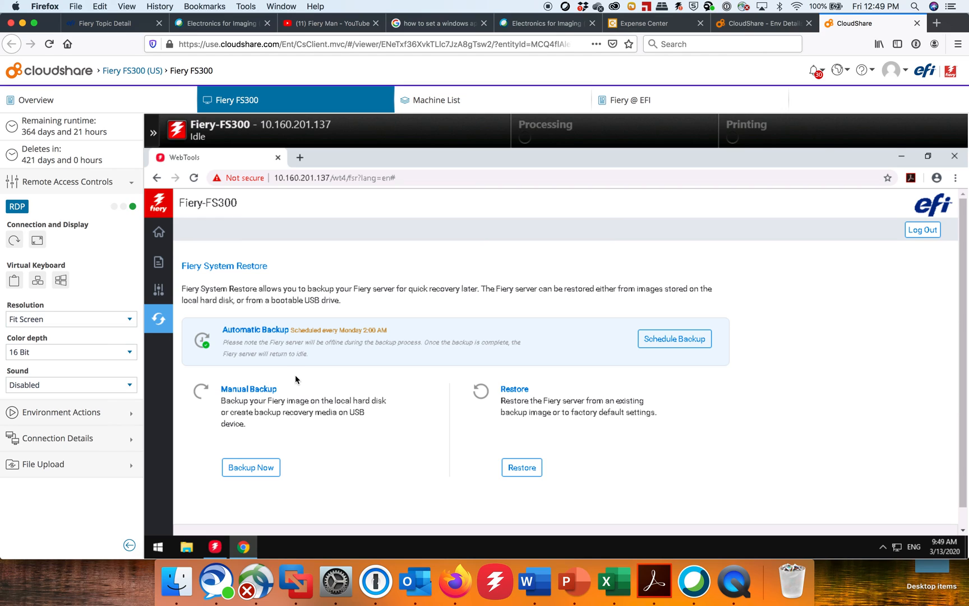